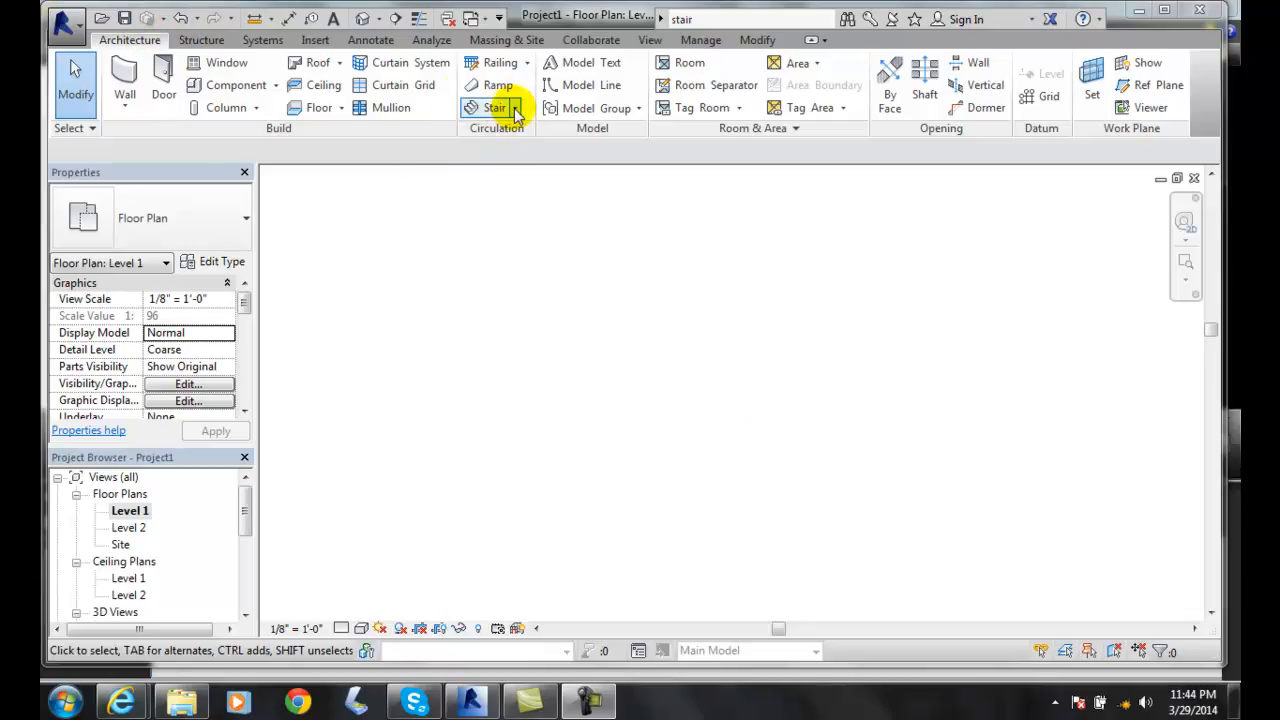
Start a Stair by Sketch on Level 1 and place the first run's starting point.
{"action": "left_click", "coordinate": [494, 107]}
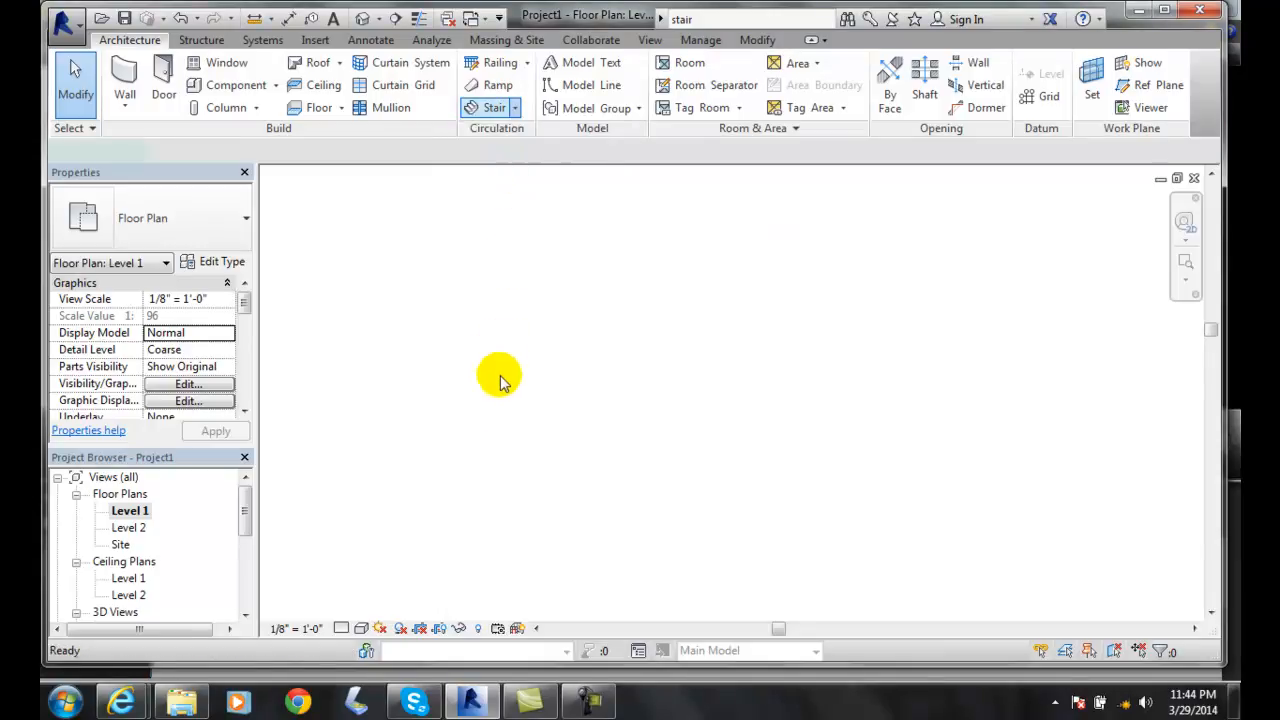
{"action": "left_click", "coordinate": [491, 107]}
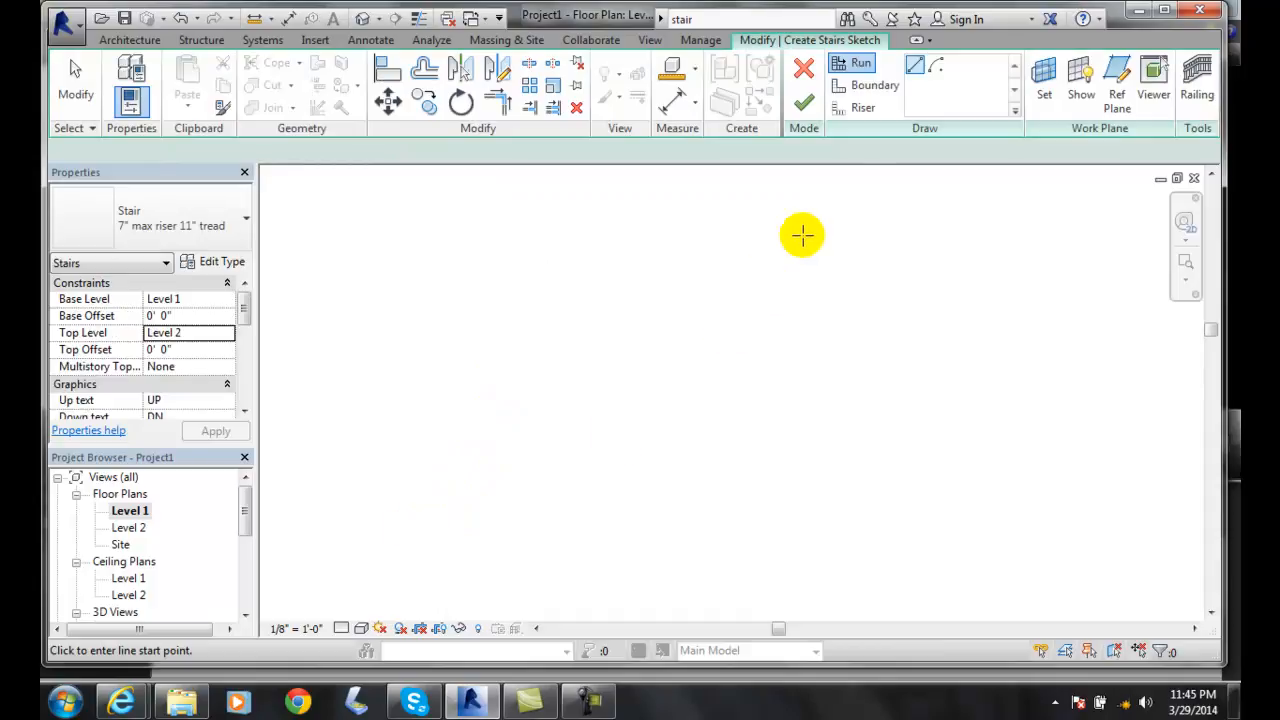
{"action": "mouse_move", "coordinate": [440, 520]}
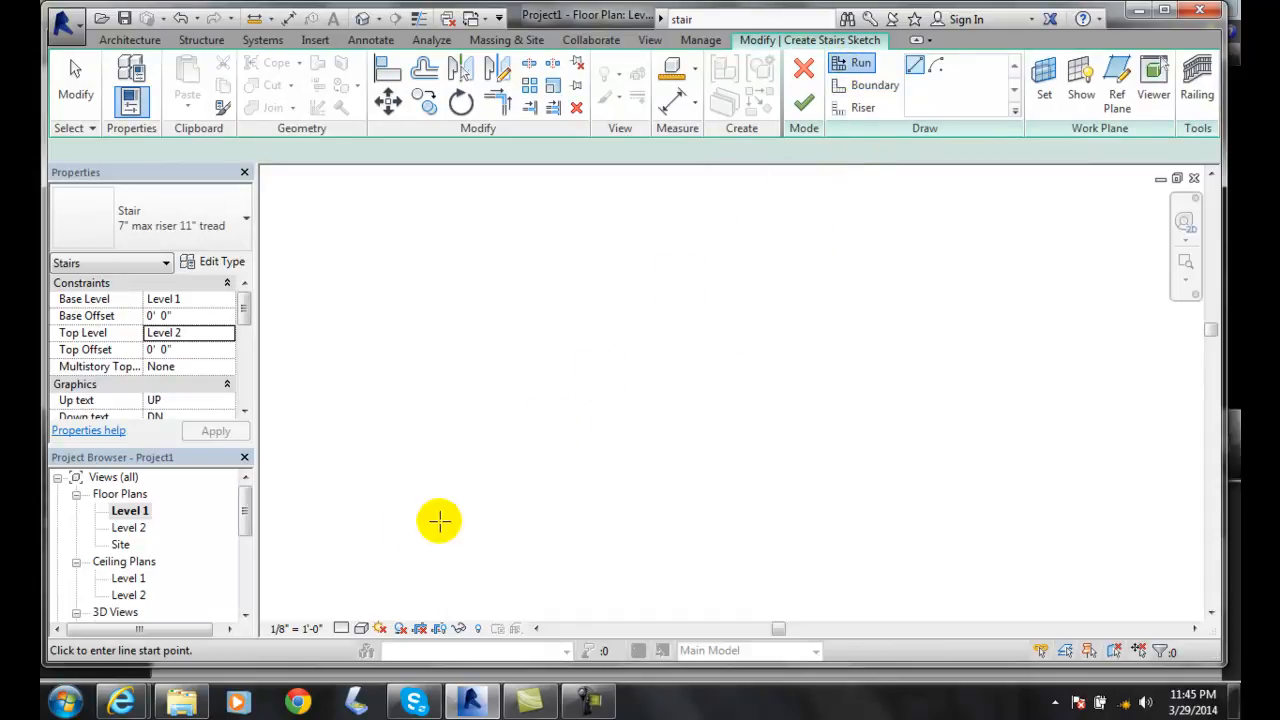
{"action": "left_click", "coordinate": [440, 521]}
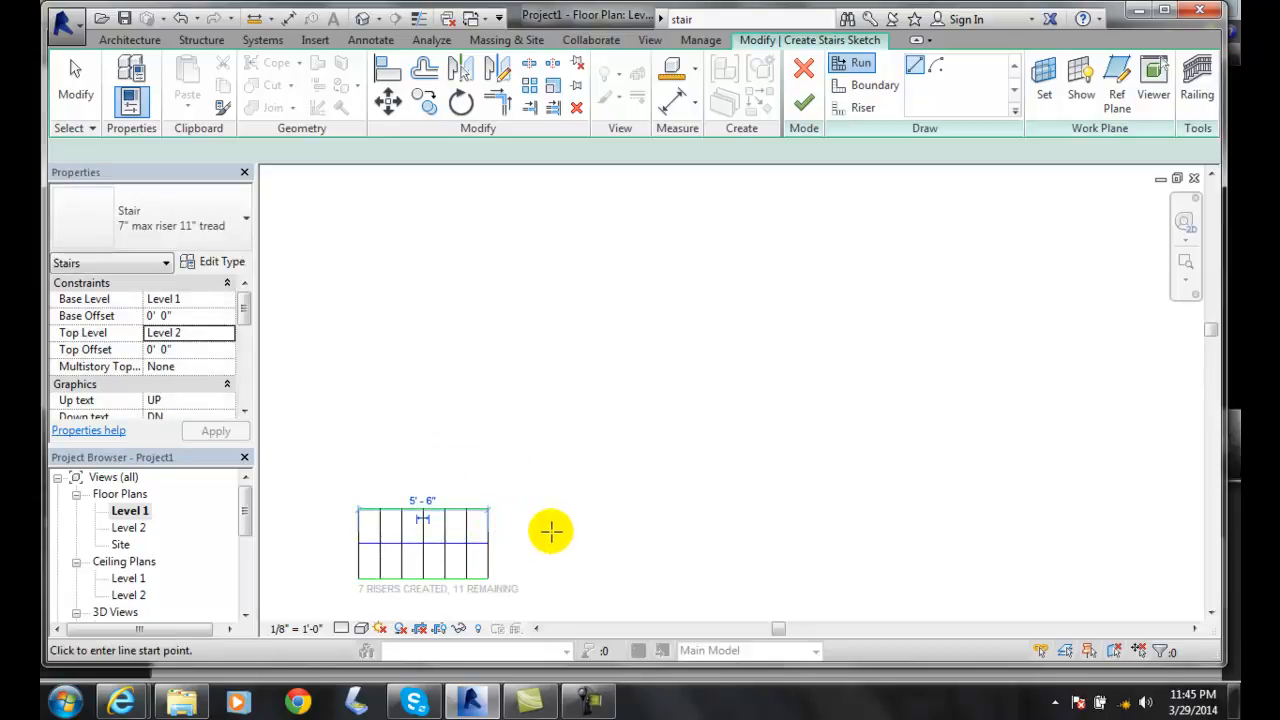
{"action": "mouse_move", "coordinate": [527, 428]}
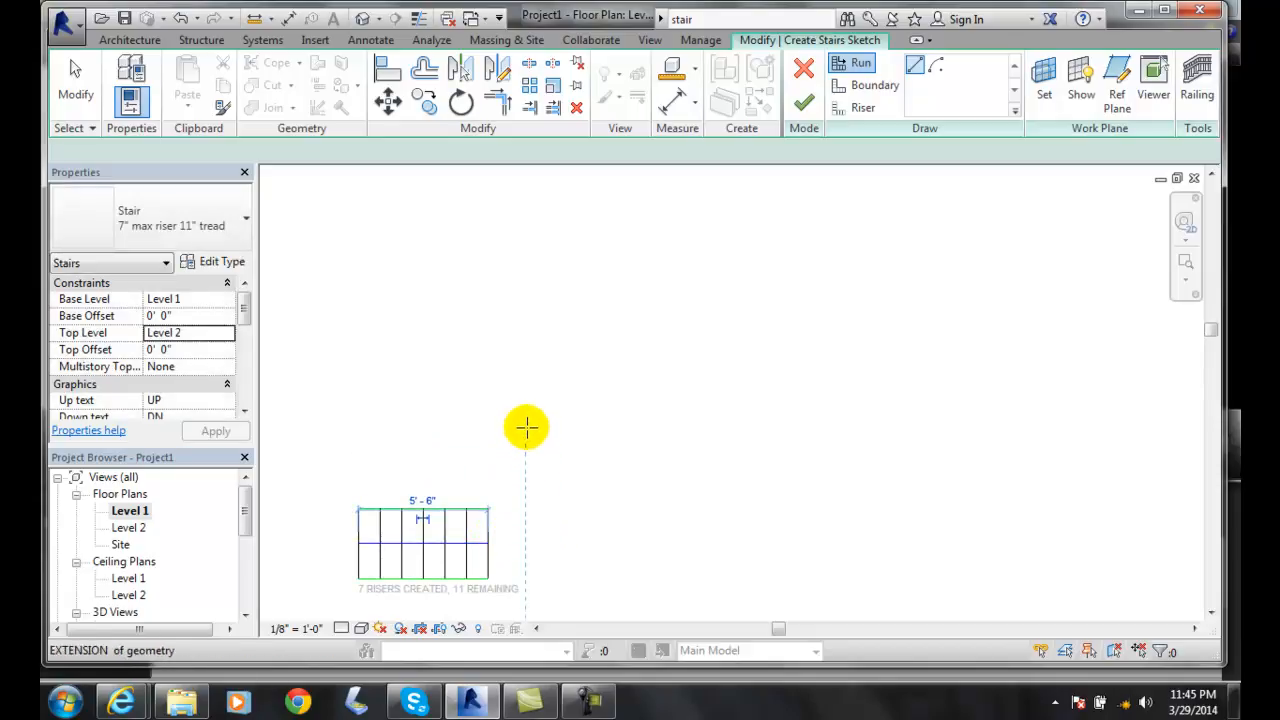
{"action": "mouse_move", "coordinate": [525, 415]}
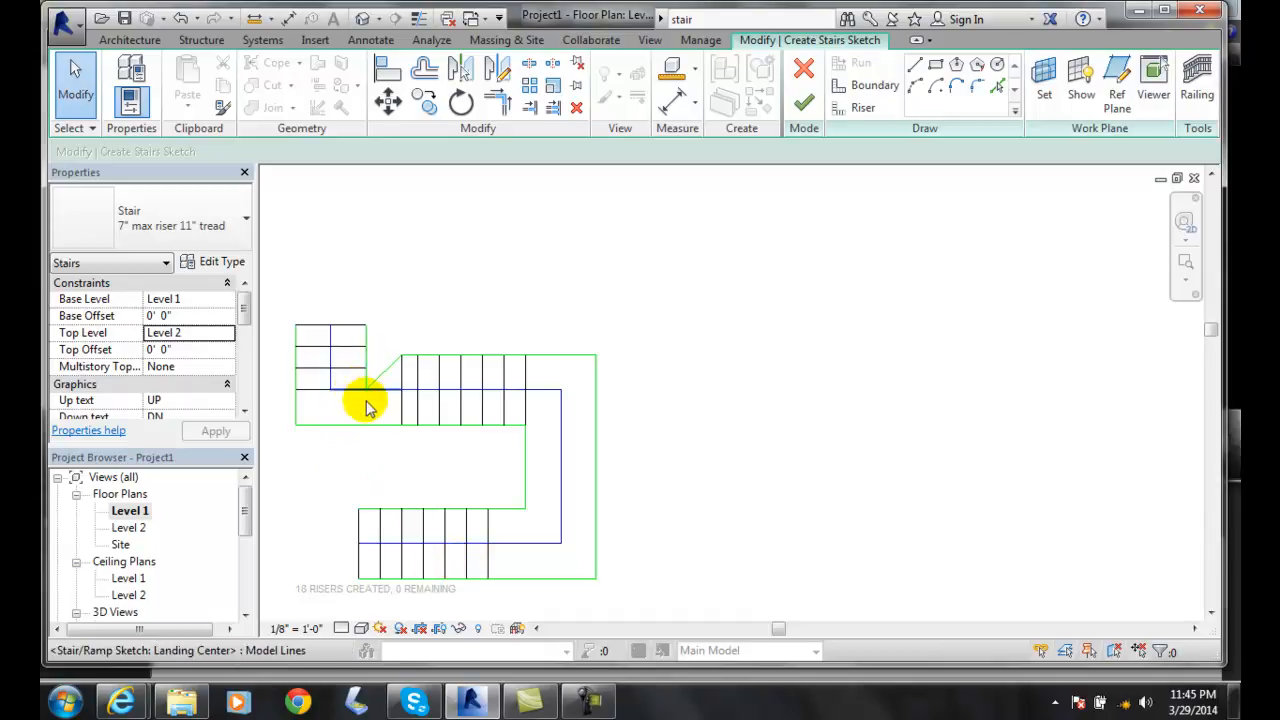
{"action": "mouse_move", "coordinate": [803, 107]}
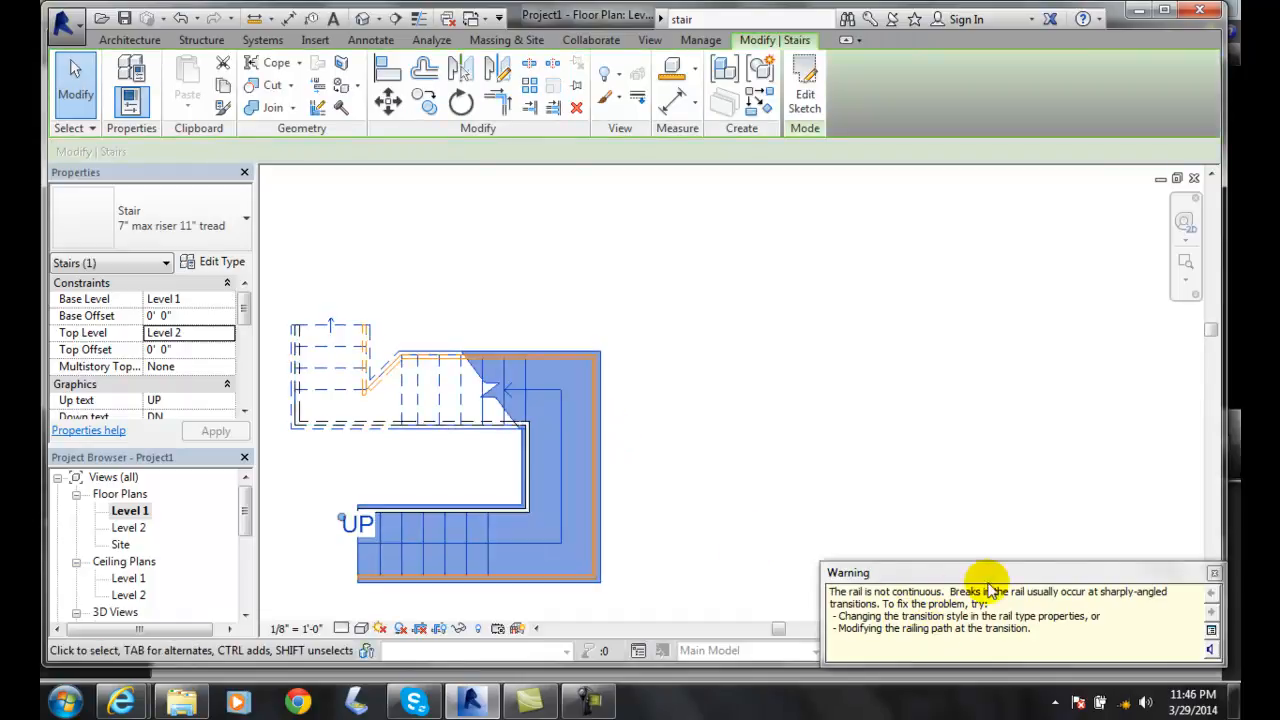
Finish edit mode to create the multi-run stair with railings from Level 1 to Level 2.
{"action": "left_click", "coordinate": [1214, 572]}
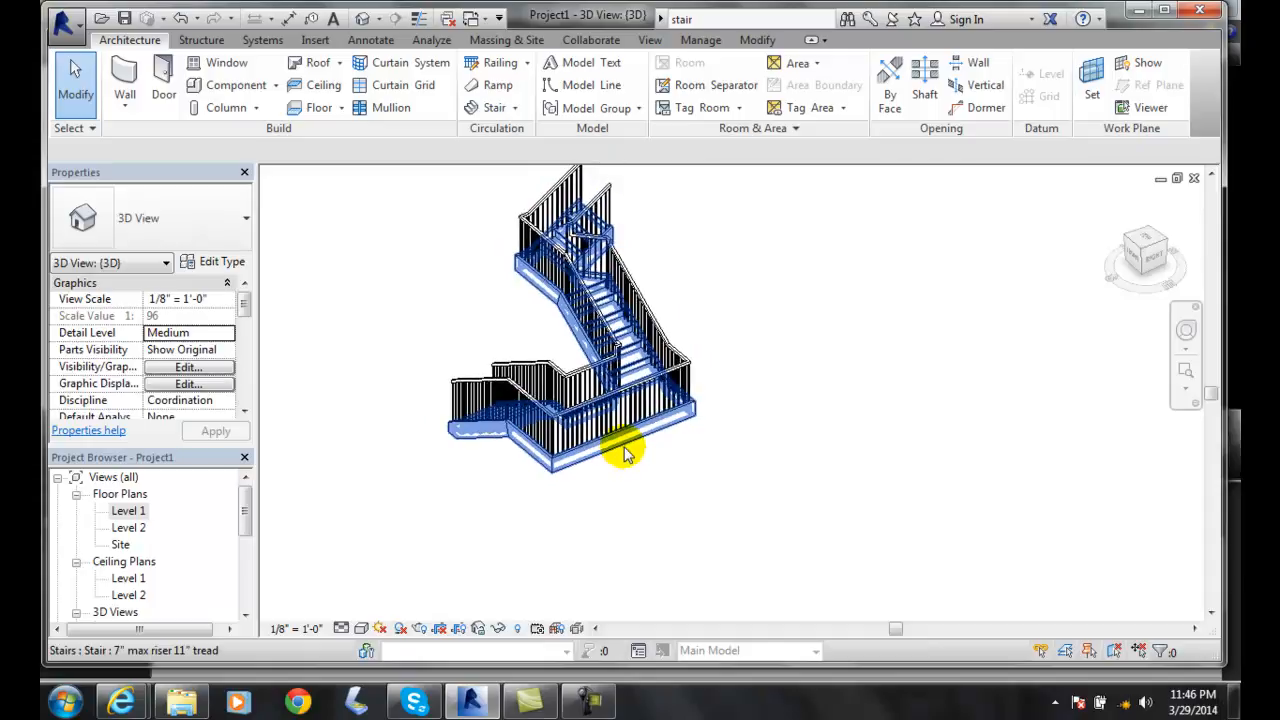
{"action": "mouse_move", "coordinate": [625, 450]}
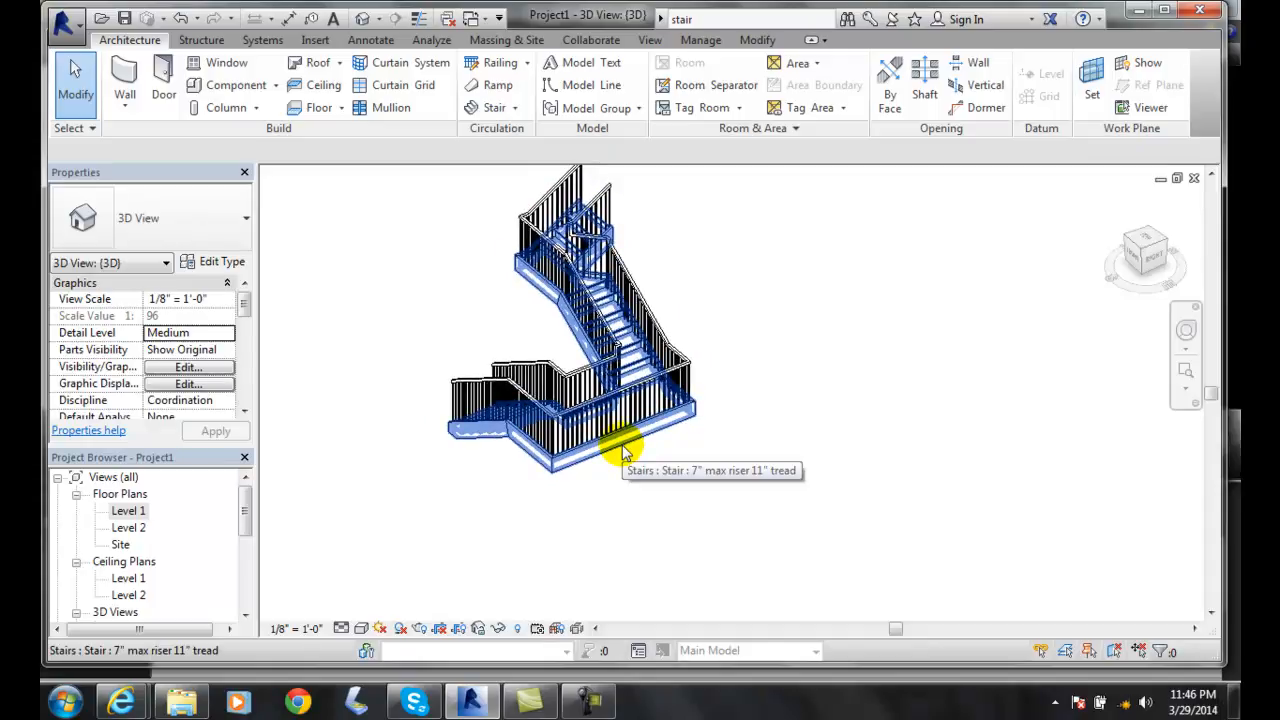